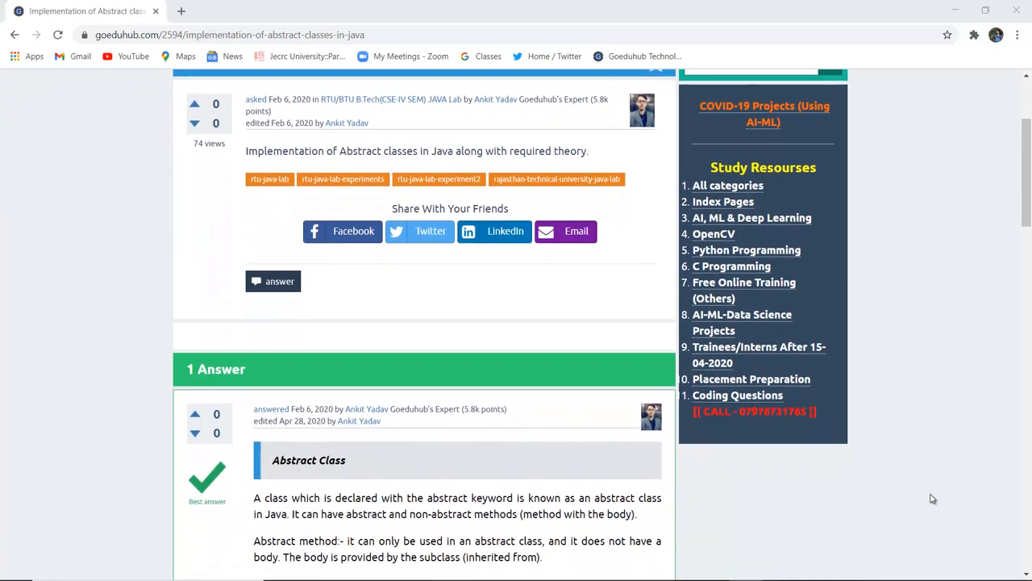
# - Scroll the article down past the question to the answer's Abstract Class rules
pyautogui.scroll(-3)
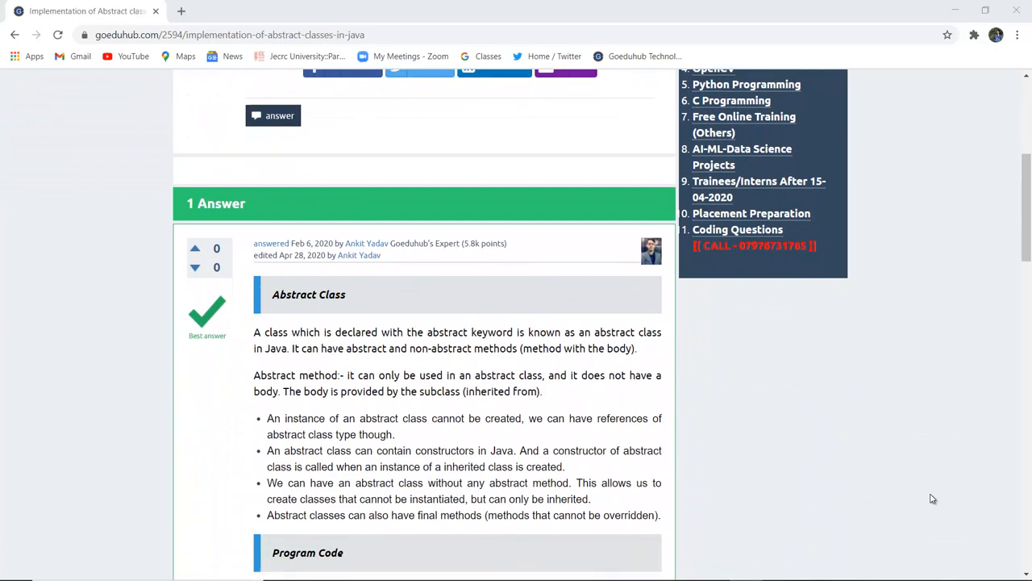
pyautogui.scroll(-3)
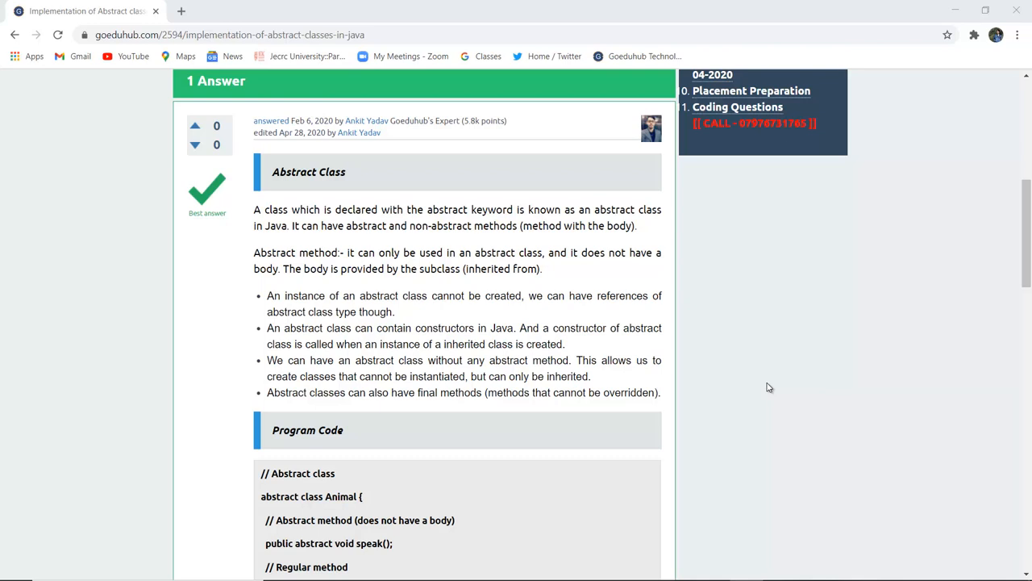
pyautogui.moveTo(458, 210)
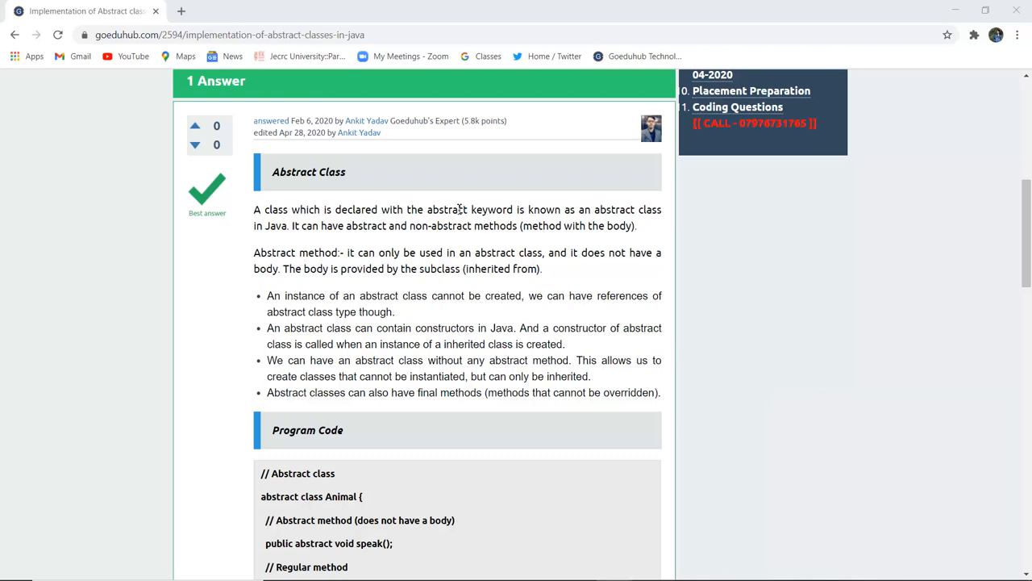
pyautogui.doubleClick(448, 209)
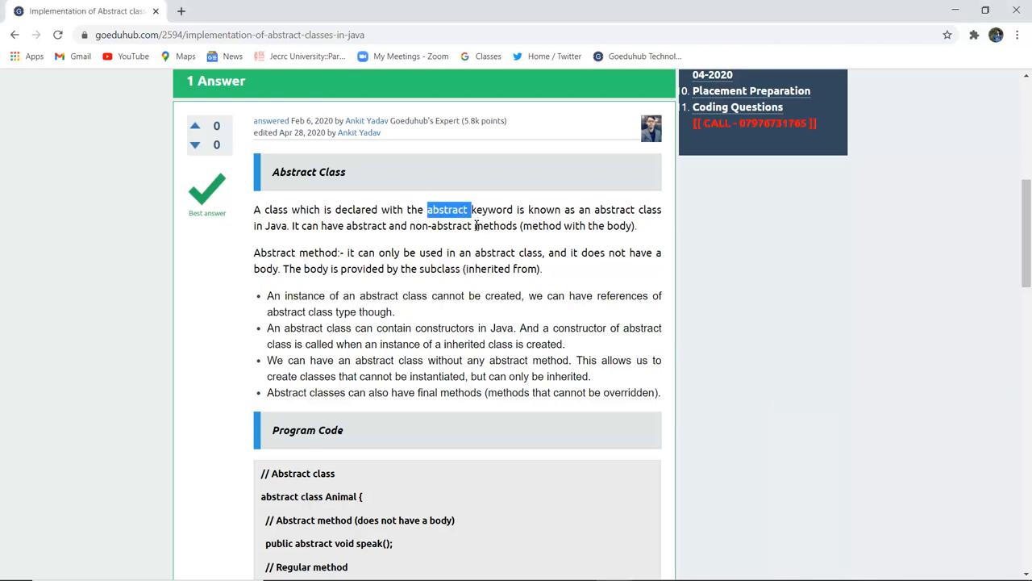
pyautogui.moveTo(307, 490)
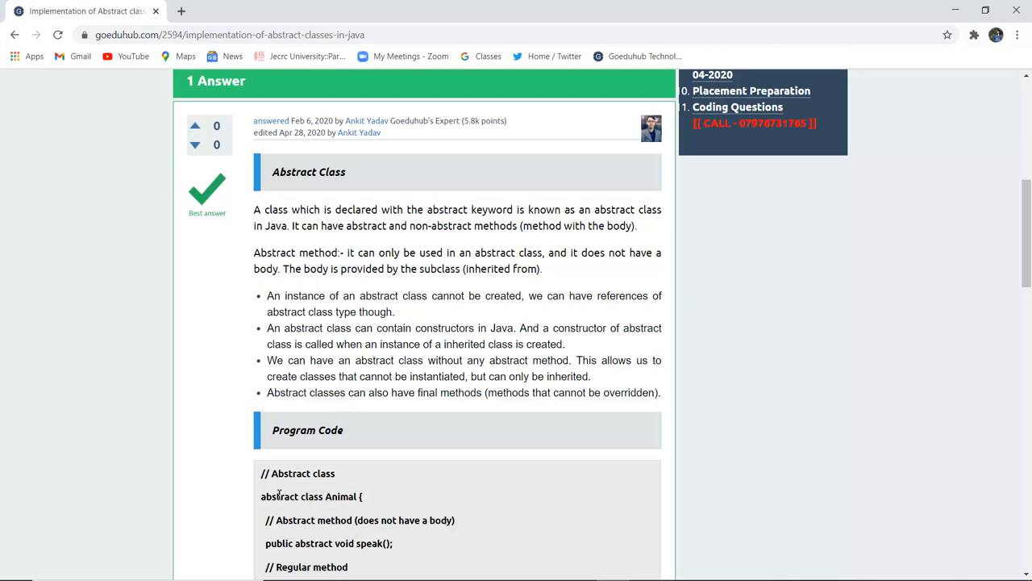
pyautogui.doubleClick(281, 496)
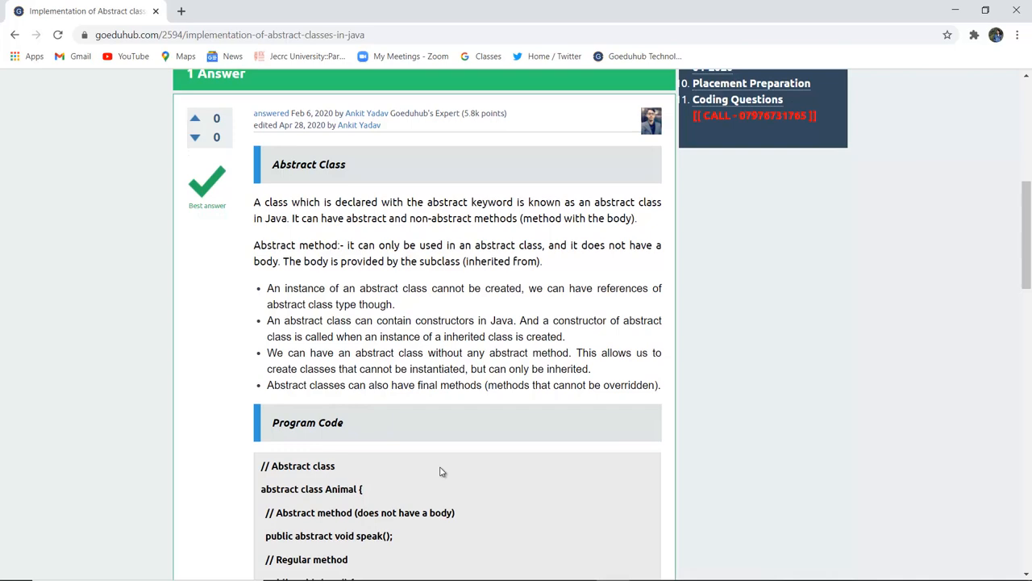
# - Scroll down to the Dog subclass overriding speak() and the start of Test3's main
pyautogui.scroll(-3)
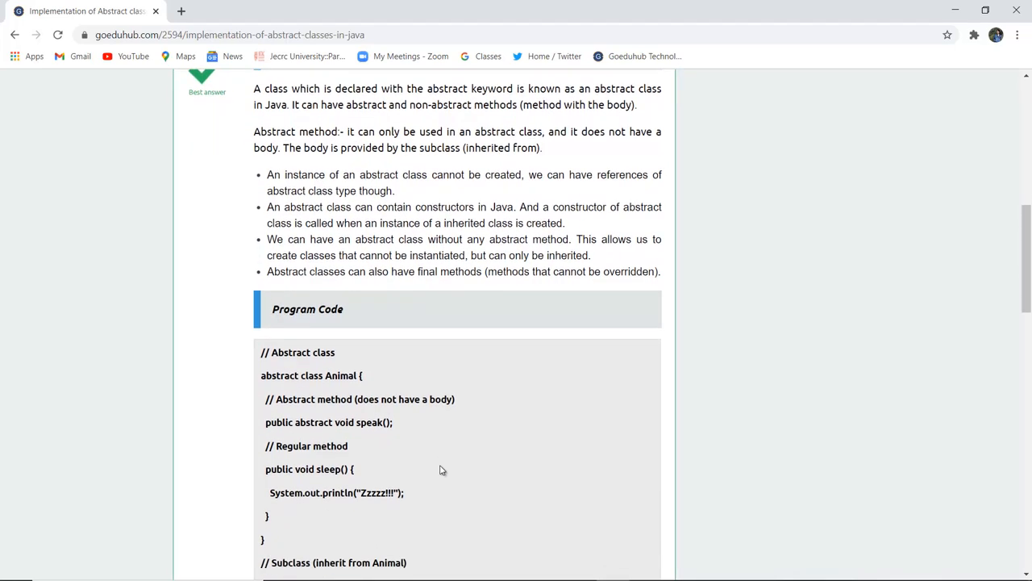
pyautogui.moveTo(455, 271)
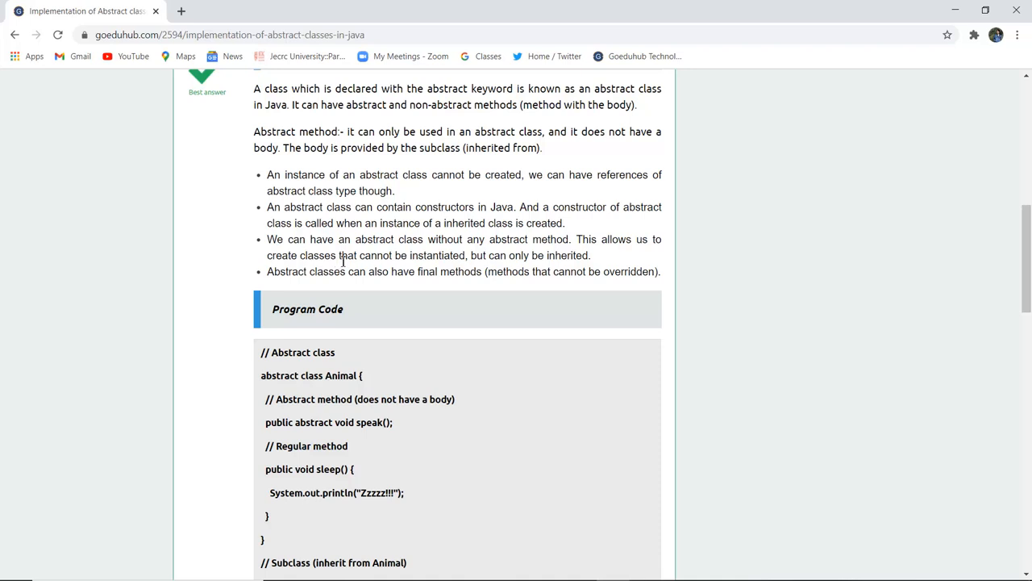
pyautogui.moveTo(633, 231)
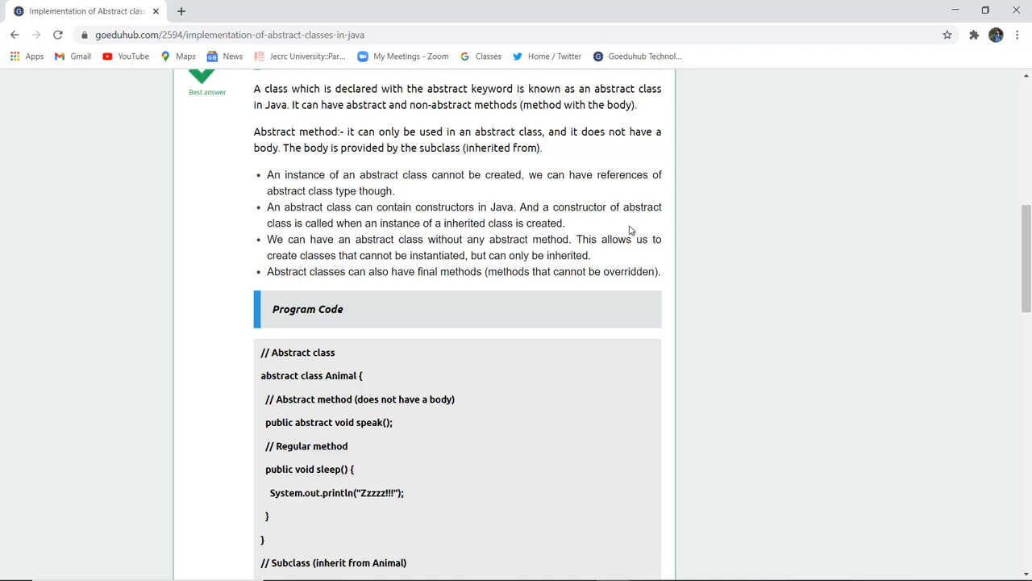
pyautogui.moveTo(457, 226)
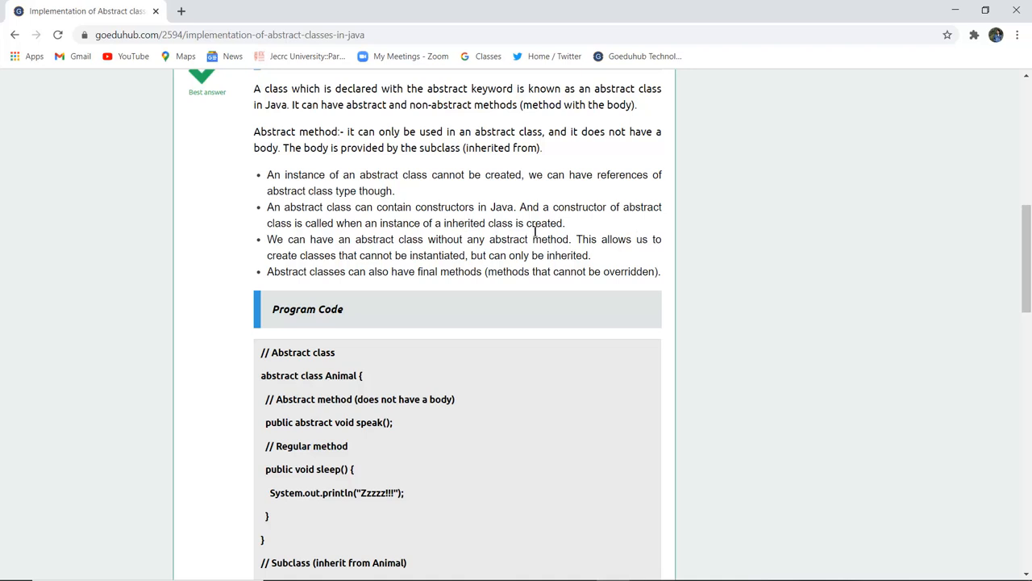
pyautogui.moveTo(413, 297)
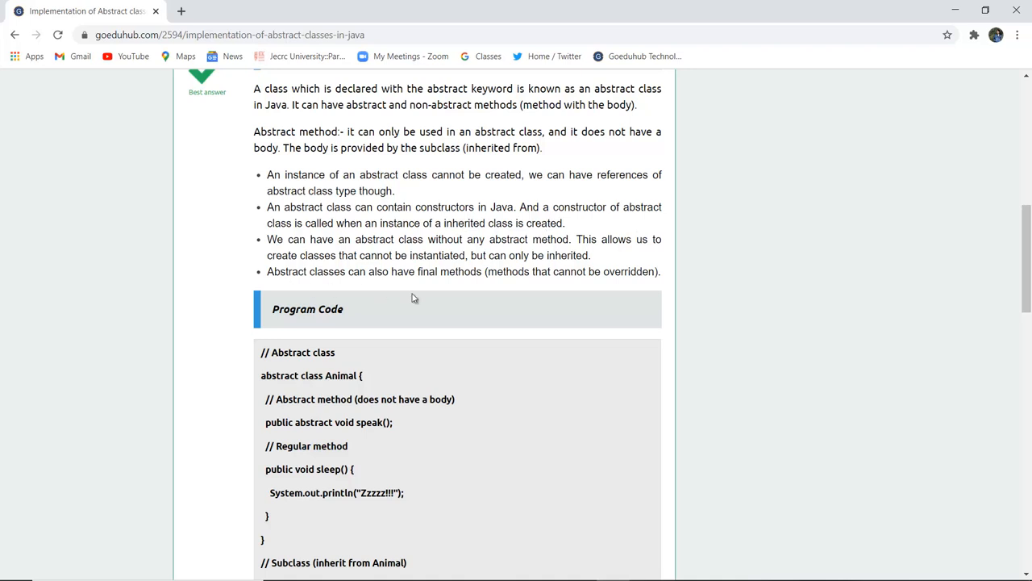
pyautogui.moveTo(442, 303)
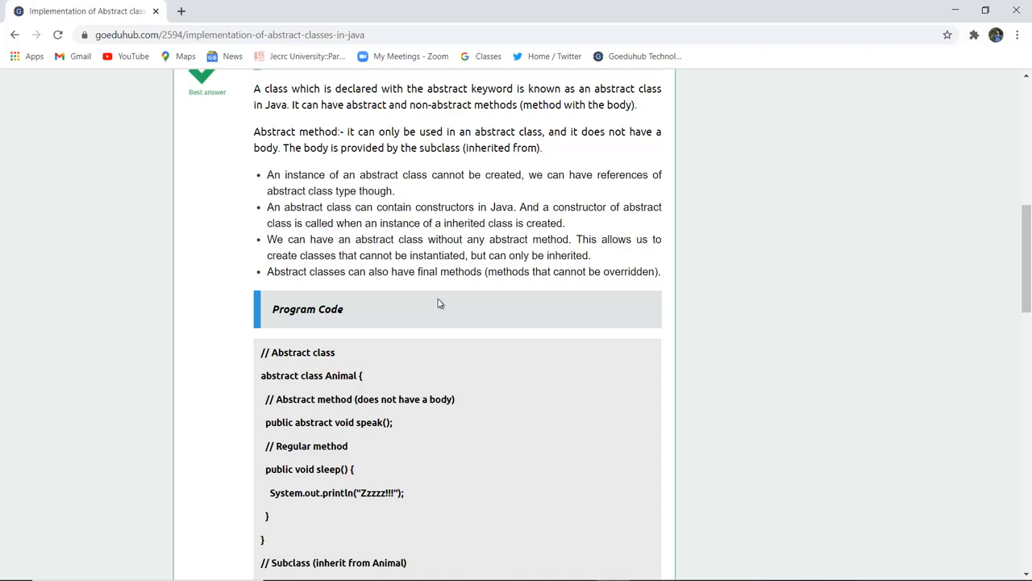
pyautogui.moveTo(481, 291)
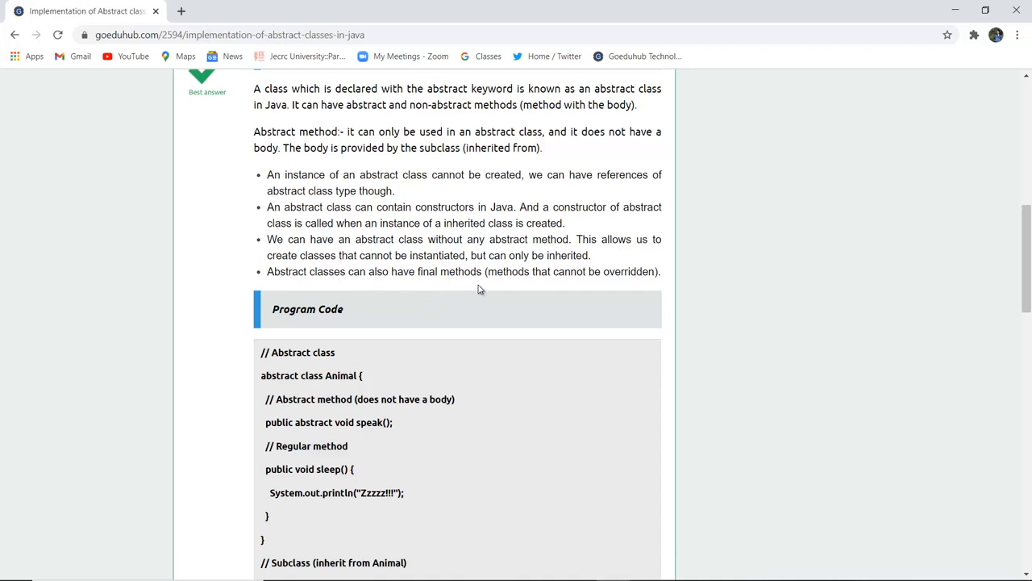
pyautogui.moveTo(584, 287)
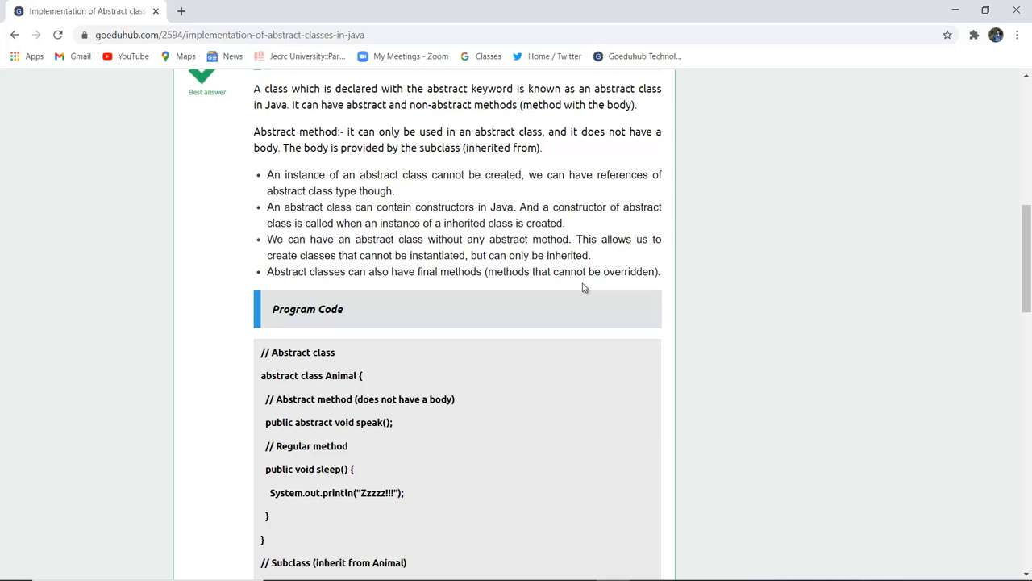
pyautogui.scroll(-3)
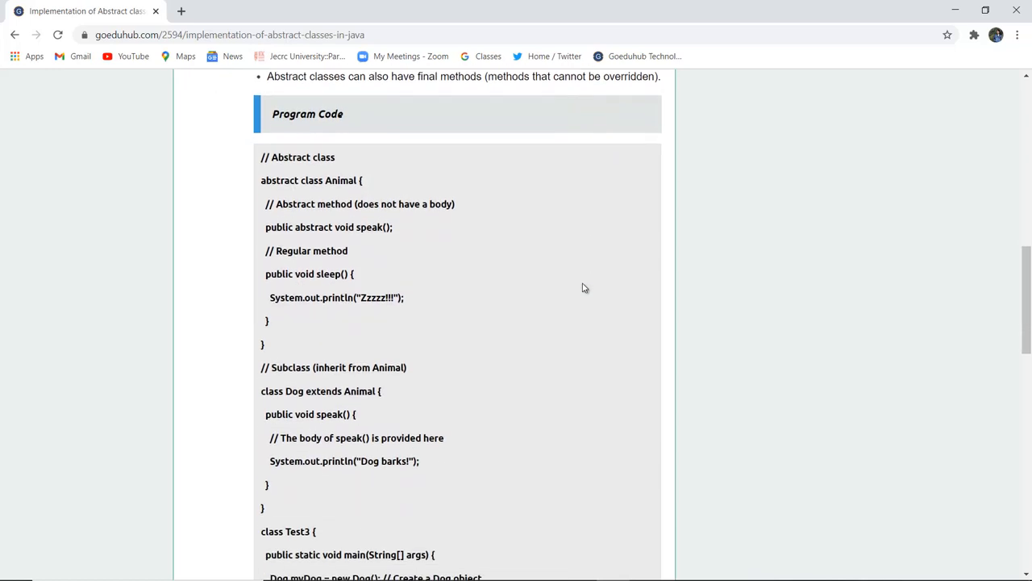
pyautogui.scroll(-3)
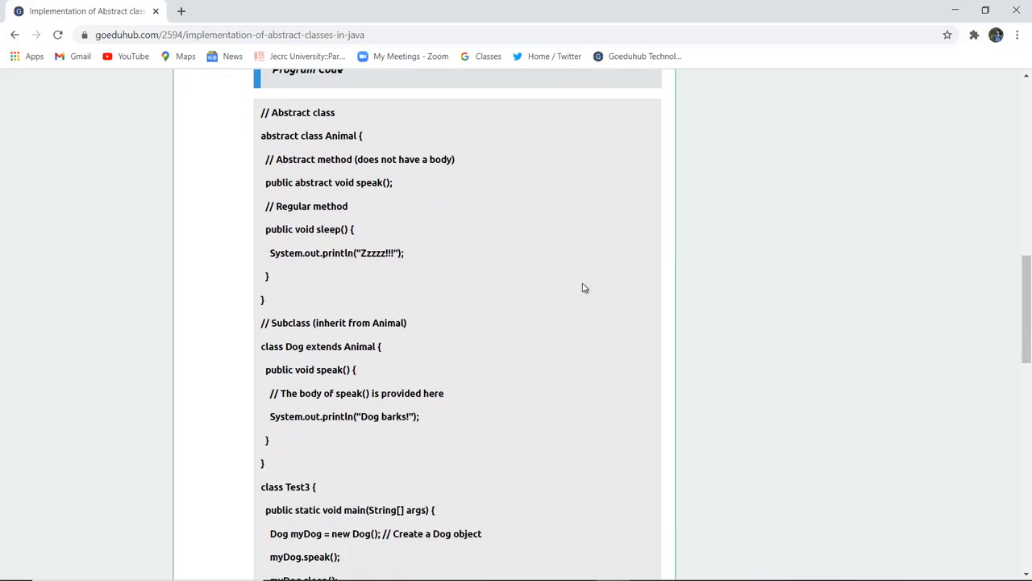
pyautogui.moveTo(409, 164)
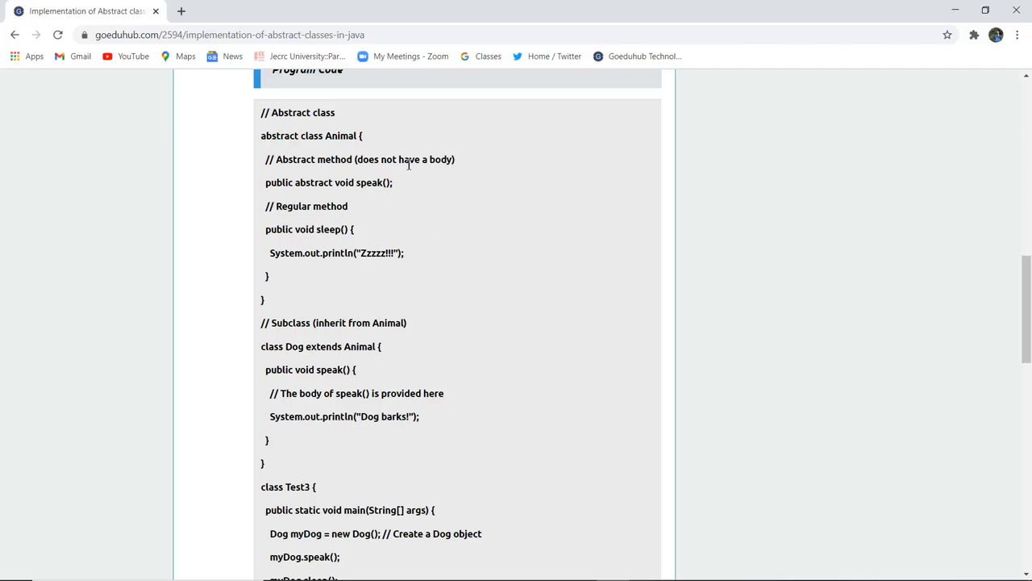
pyautogui.moveTo(407, 237)
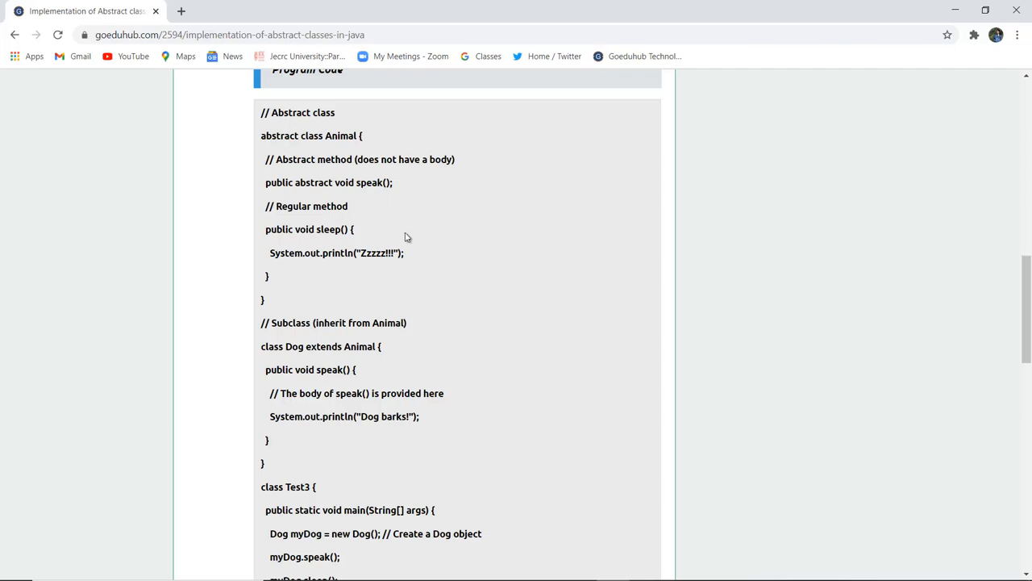
pyautogui.moveTo(358, 229)
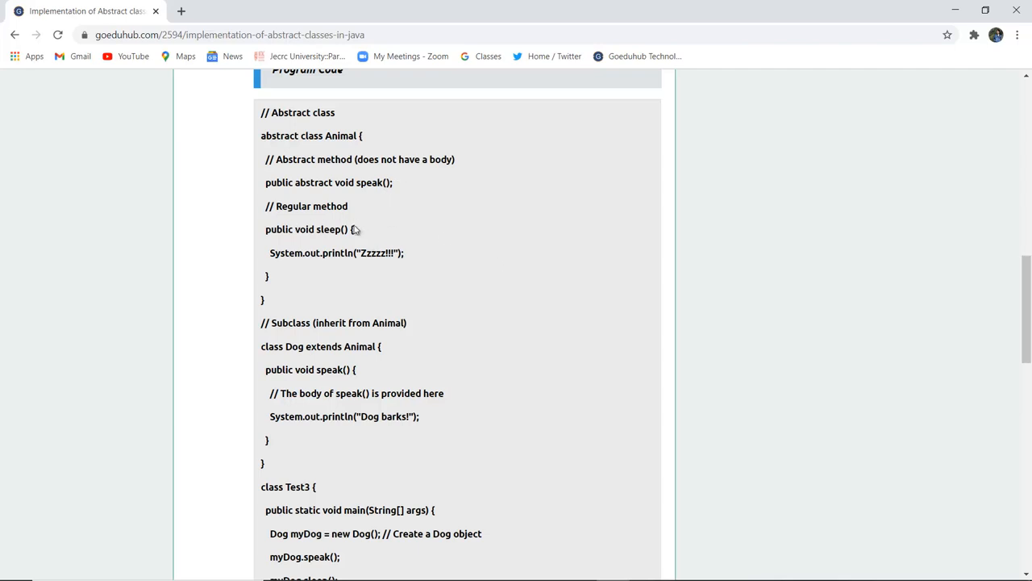
pyautogui.moveTo(339, 271)
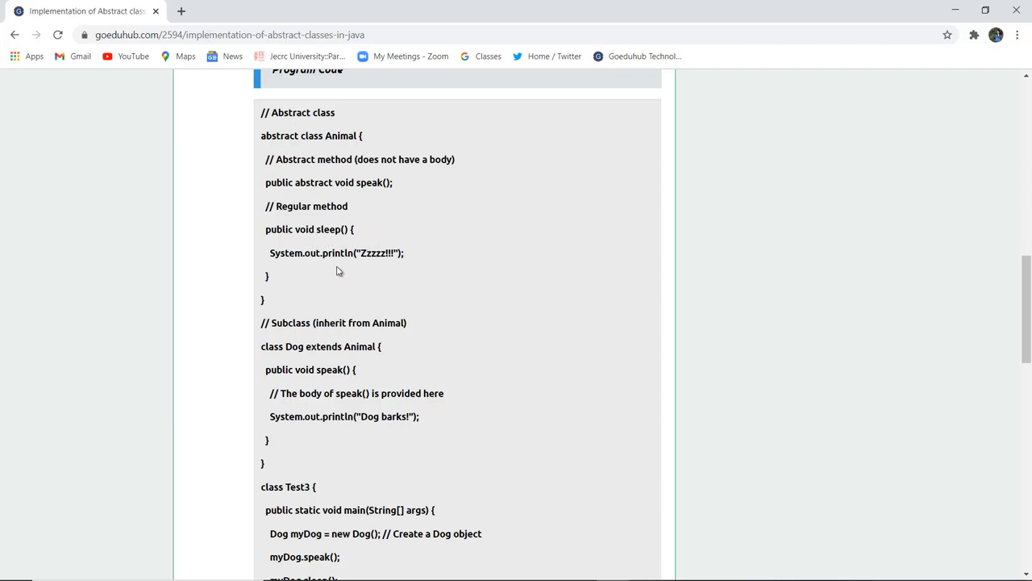
pyautogui.moveTo(394, 266)
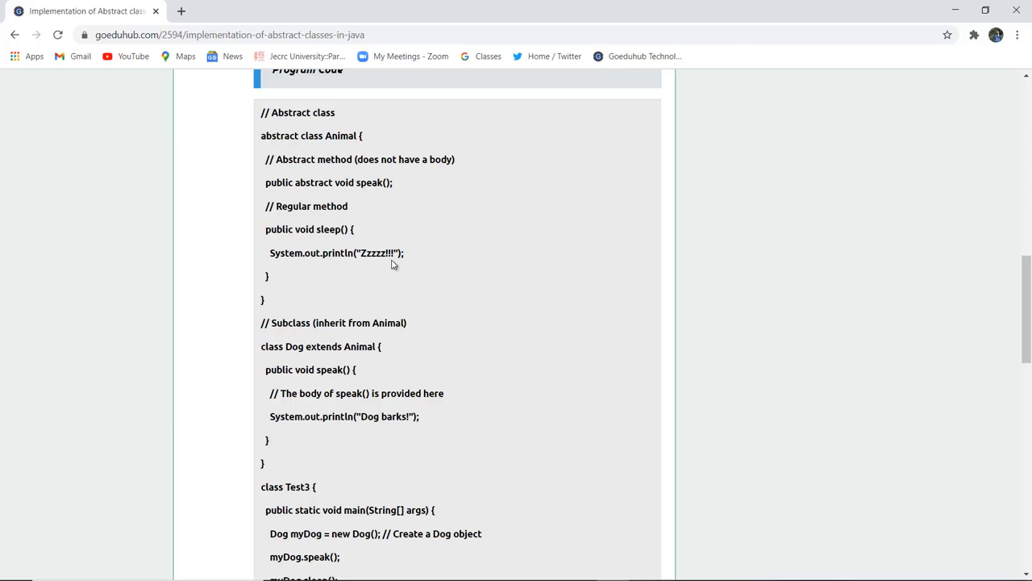
pyautogui.scroll(-3)
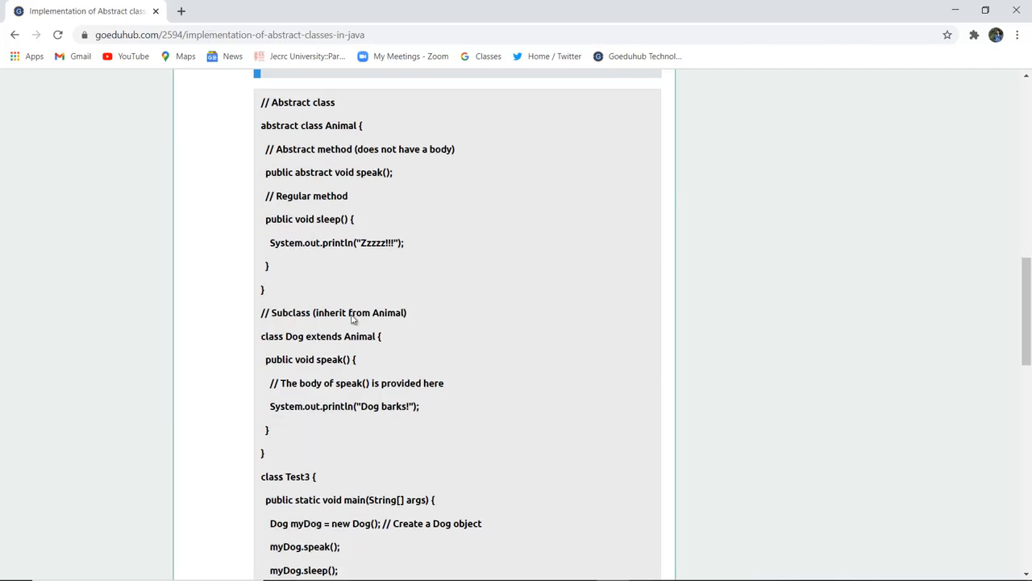
pyautogui.scroll(-3)
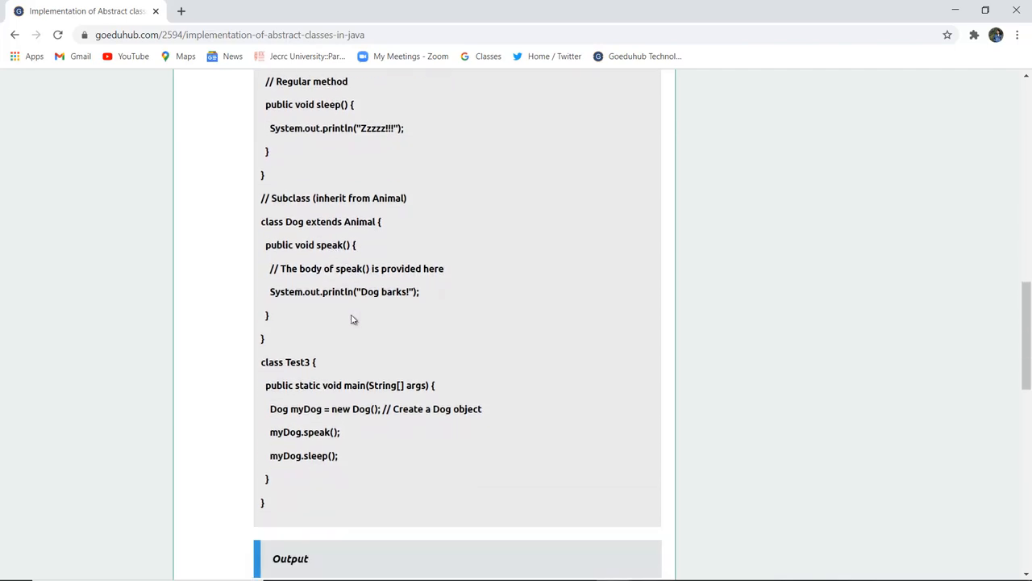
pyautogui.moveTo(380, 274)
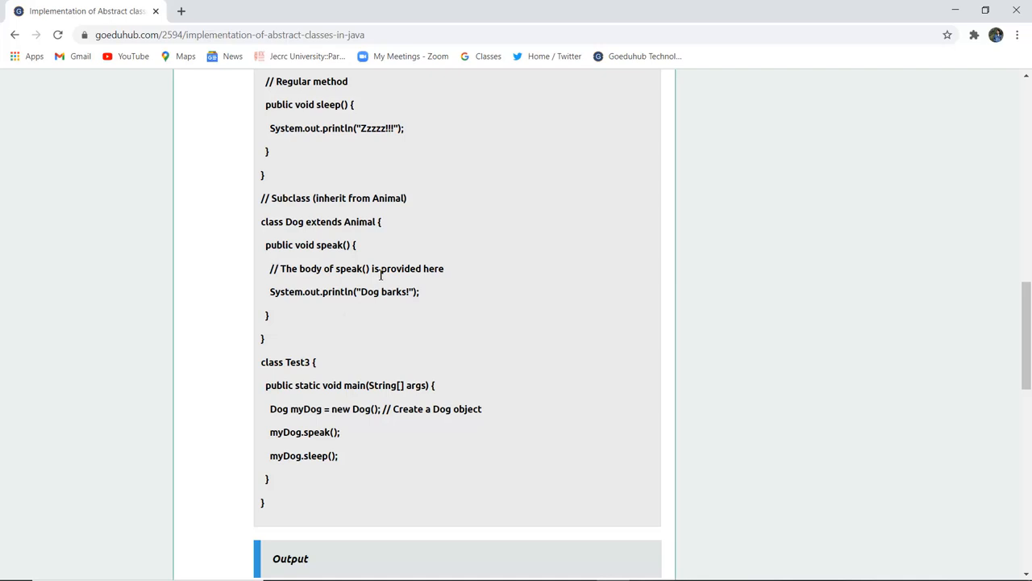
pyautogui.moveTo(362, 303)
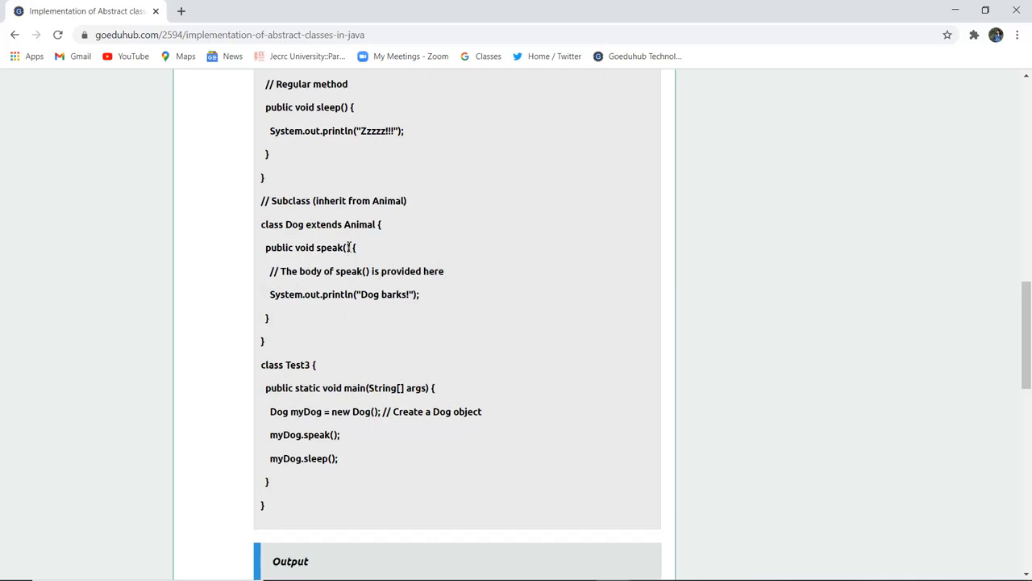
pyautogui.scroll(3)
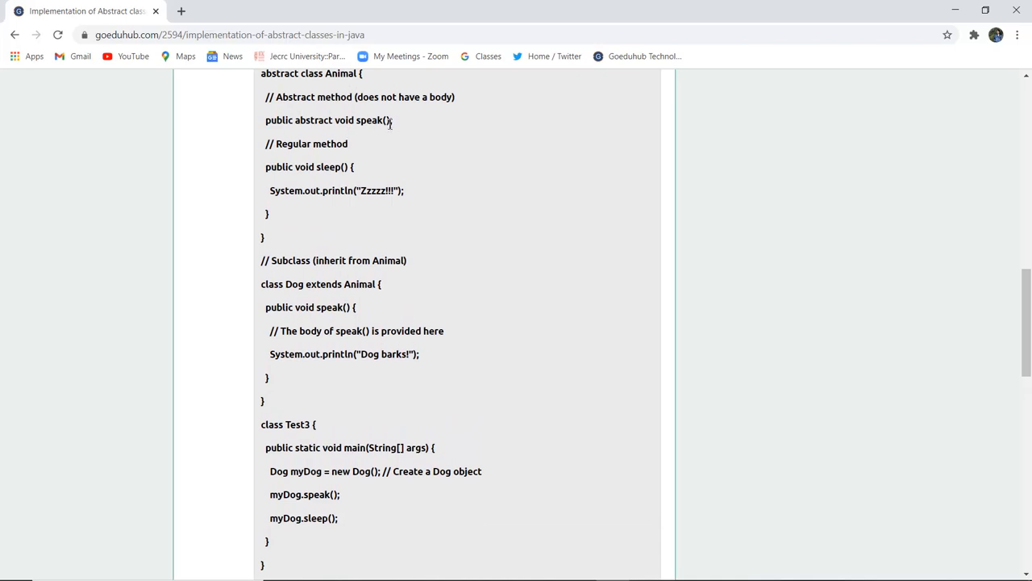
pyautogui.moveTo(442, 381)
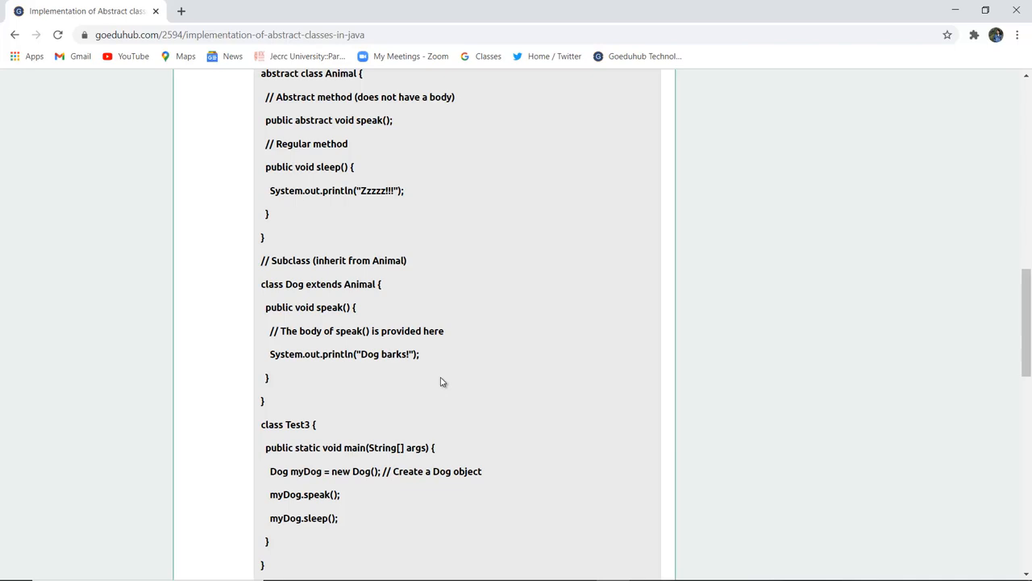
pyautogui.moveTo(395, 365)
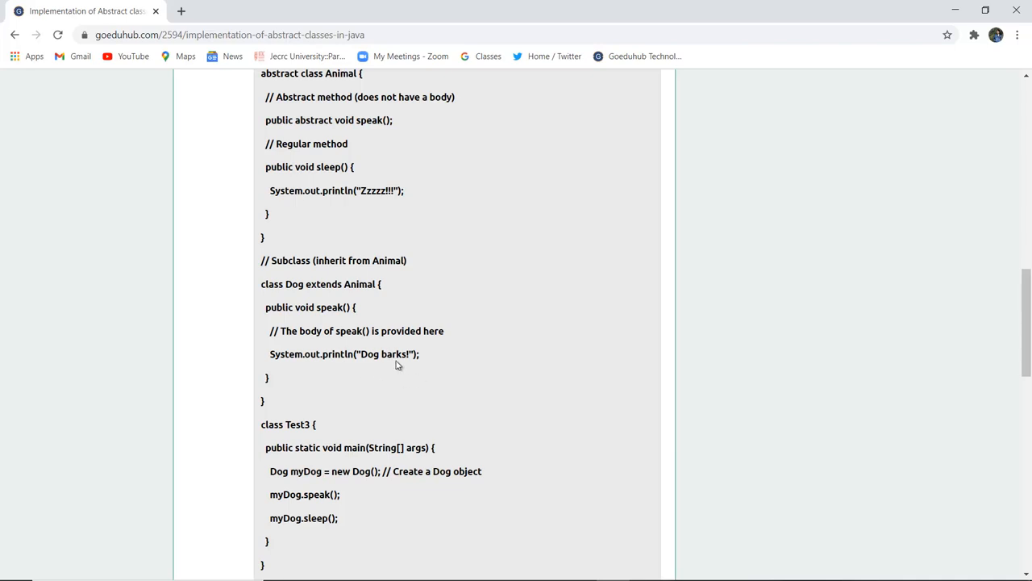
pyautogui.moveTo(381, 361)
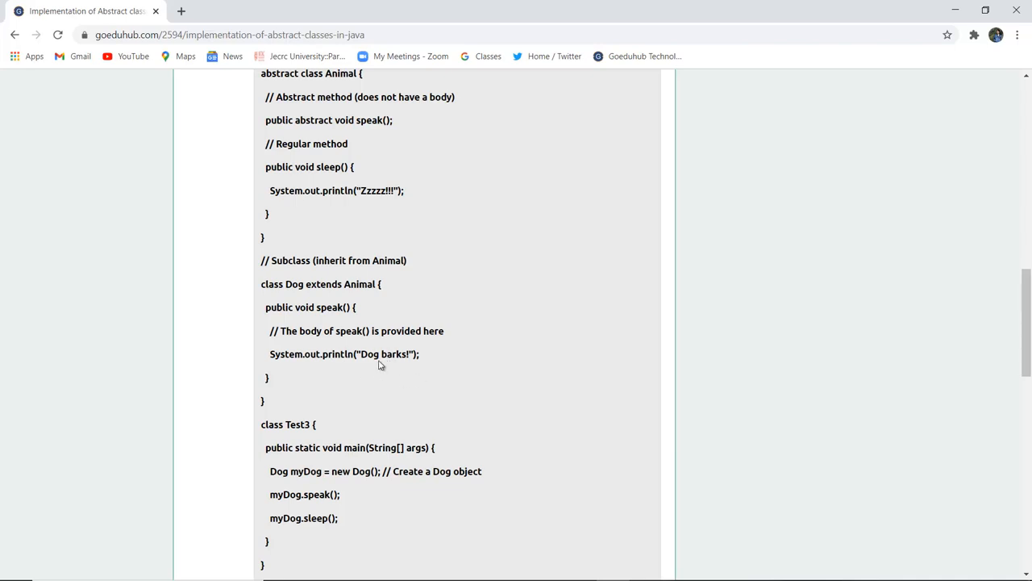
pyautogui.moveTo(475, 378)
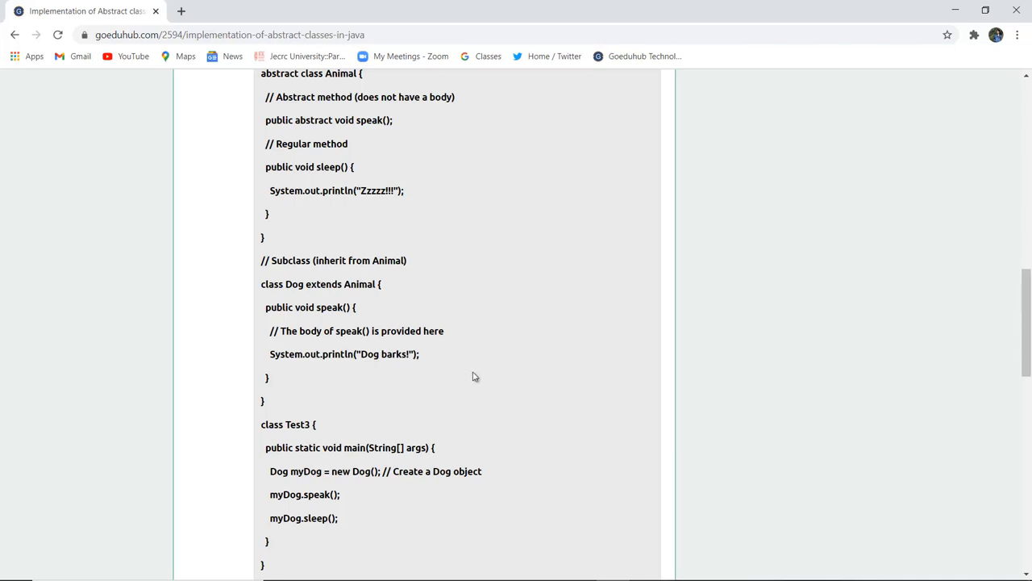
pyautogui.scroll(-3)
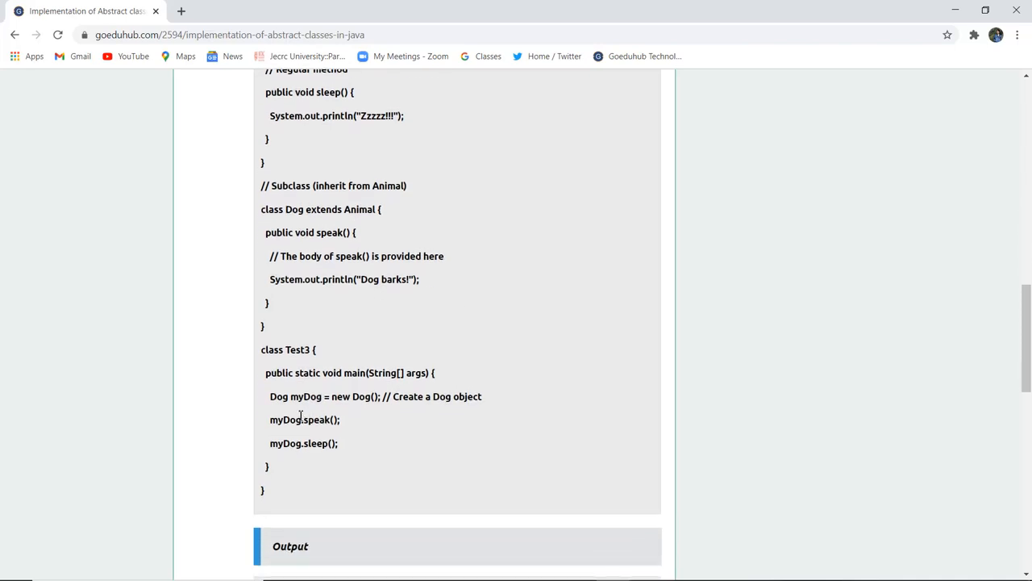
pyautogui.moveTo(306, 439)
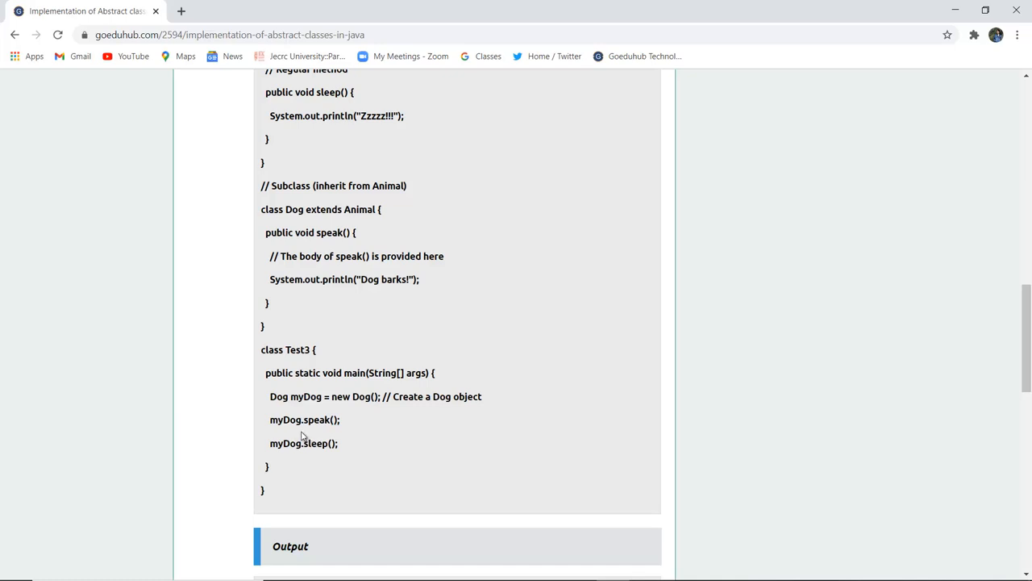
pyautogui.moveTo(321, 432)
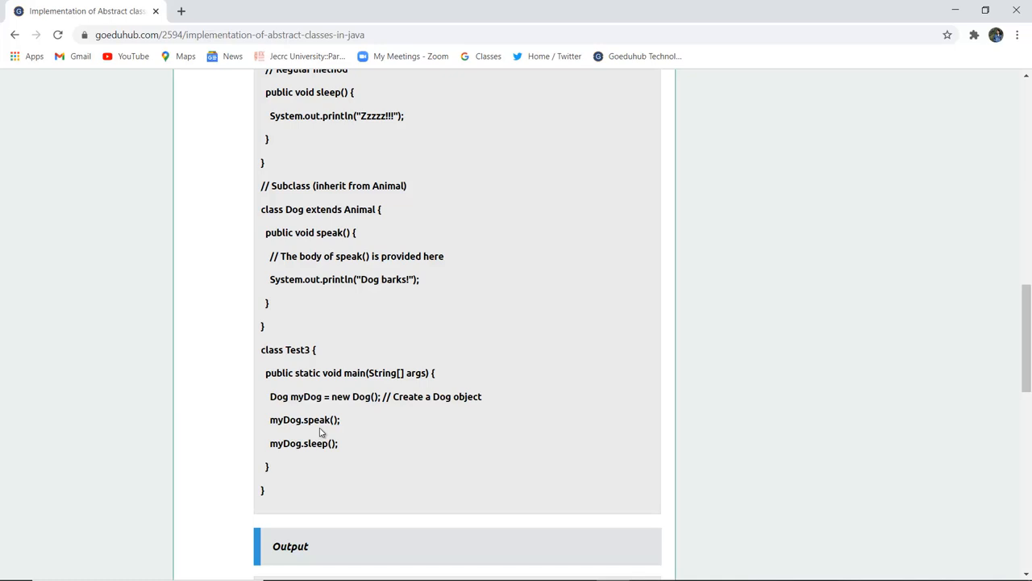
pyautogui.moveTo(324, 458)
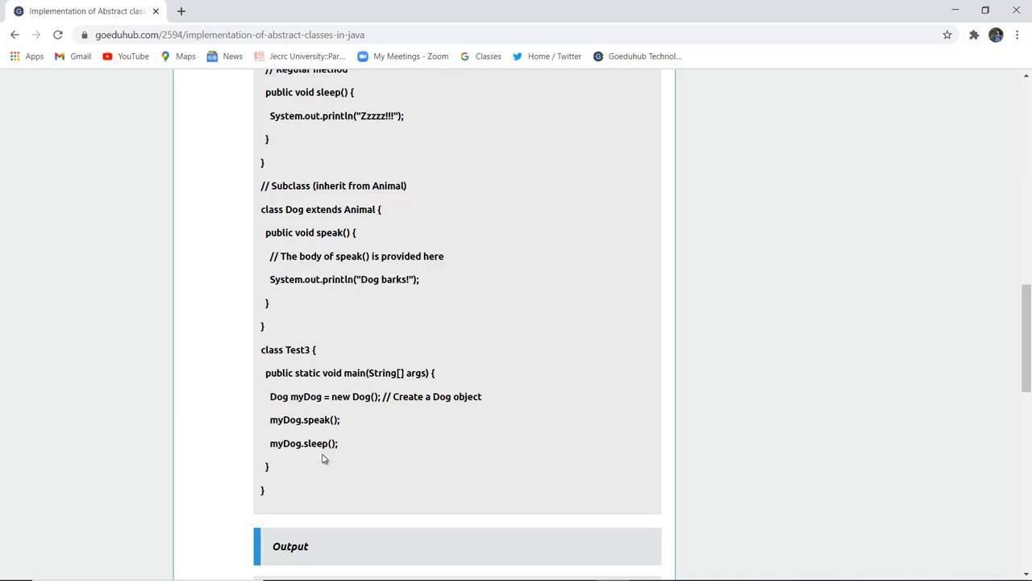
pyautogui.scroll(-3)
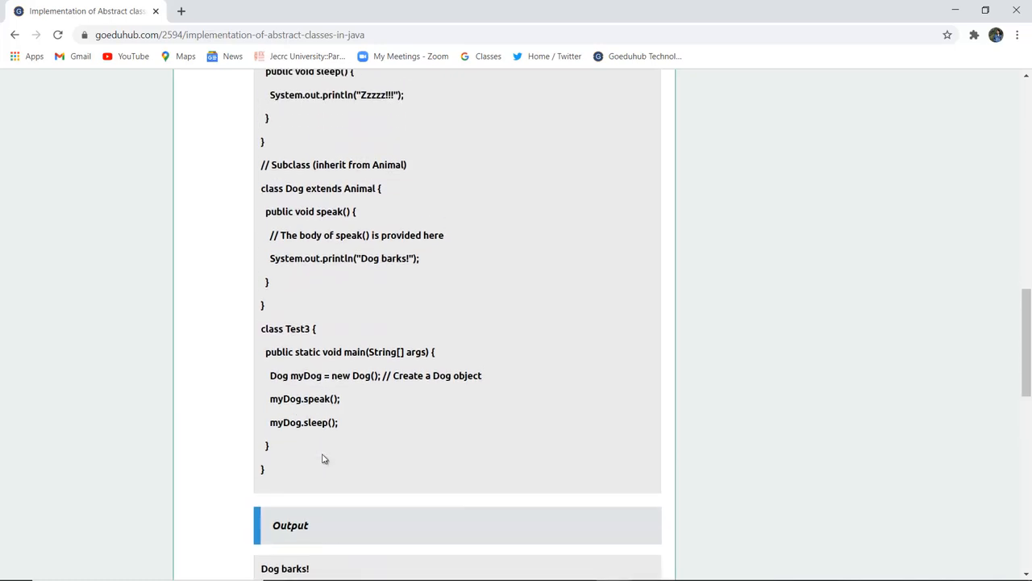
pyautogui.scroll(3)
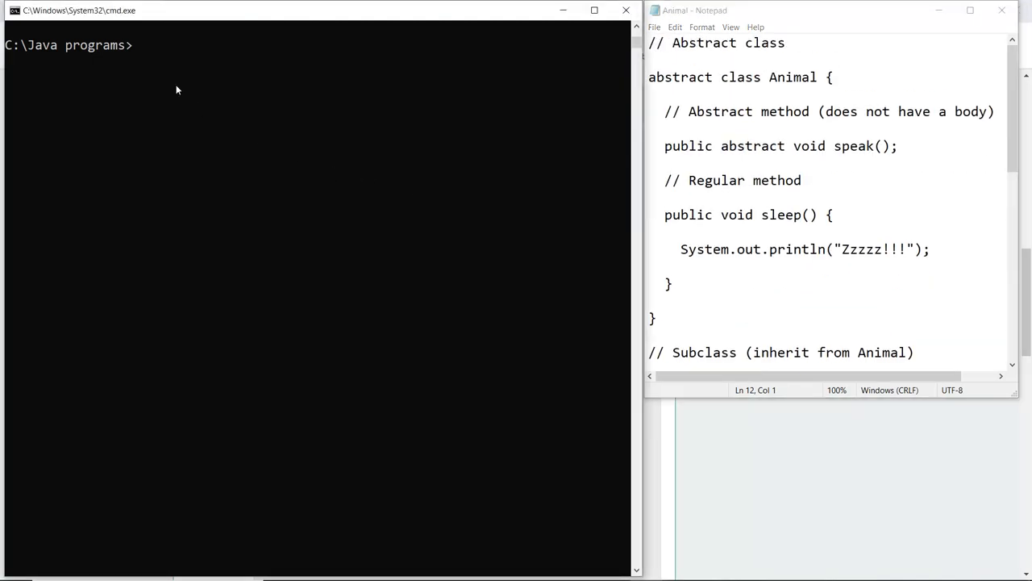
# - Compile Animal.java with javac
pyautogui.write('javac Animal.java')
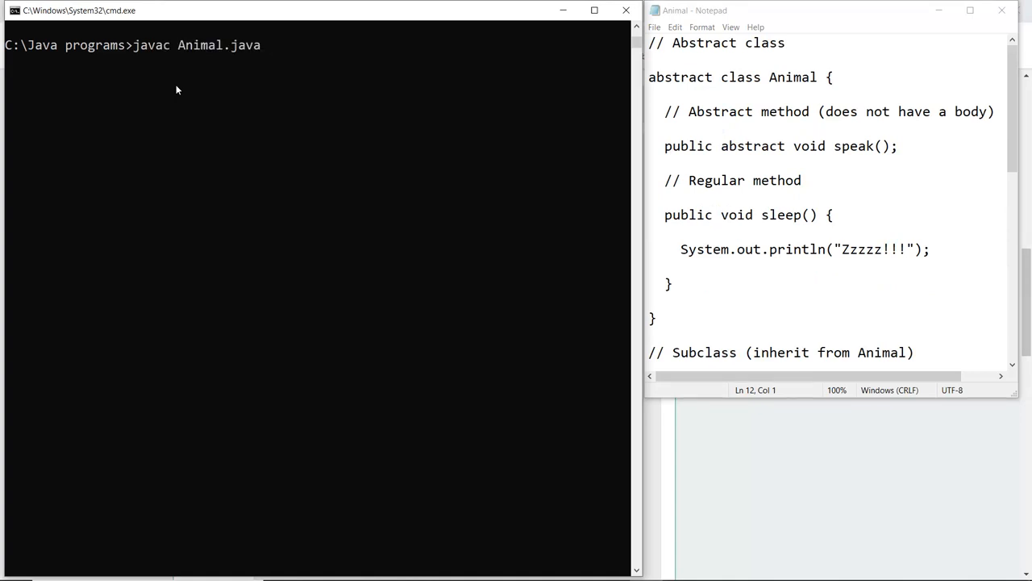
pyautogui.press('Return')
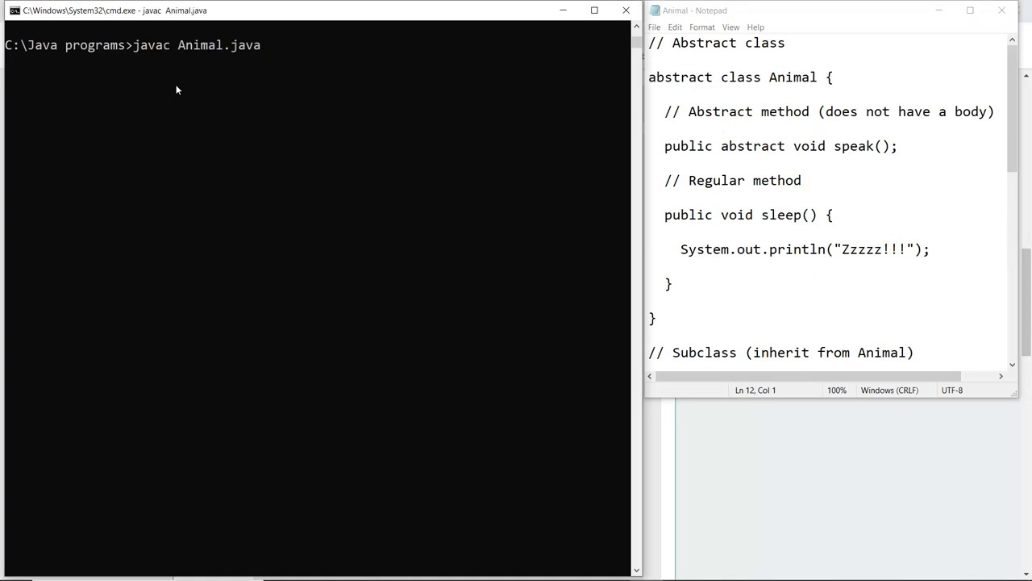
pyautogui.press('Return')
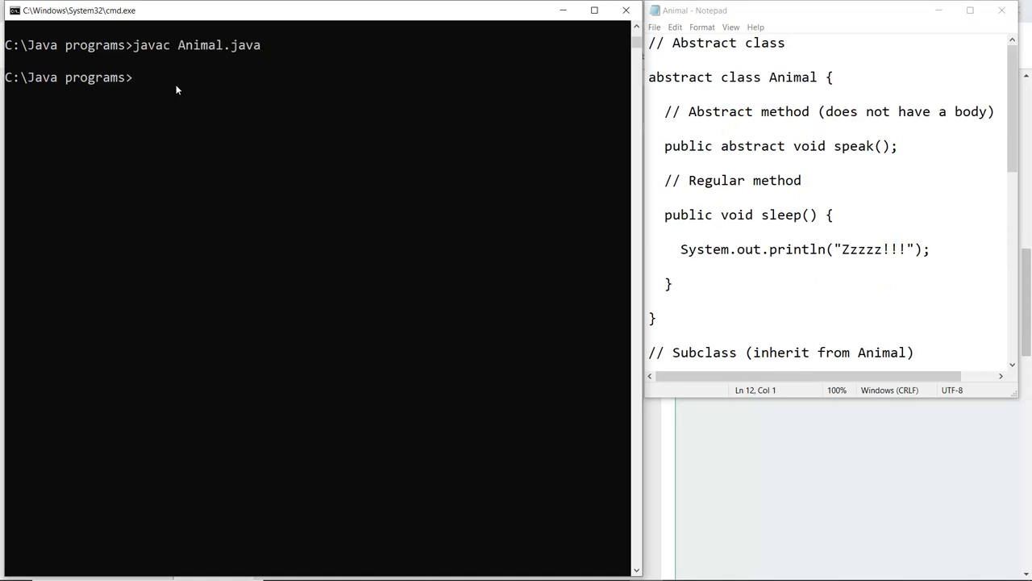
# - Run java Test3, printing "Dog barks!" and "Zzzzz!!!"
pyautogui.write('java Inst1')
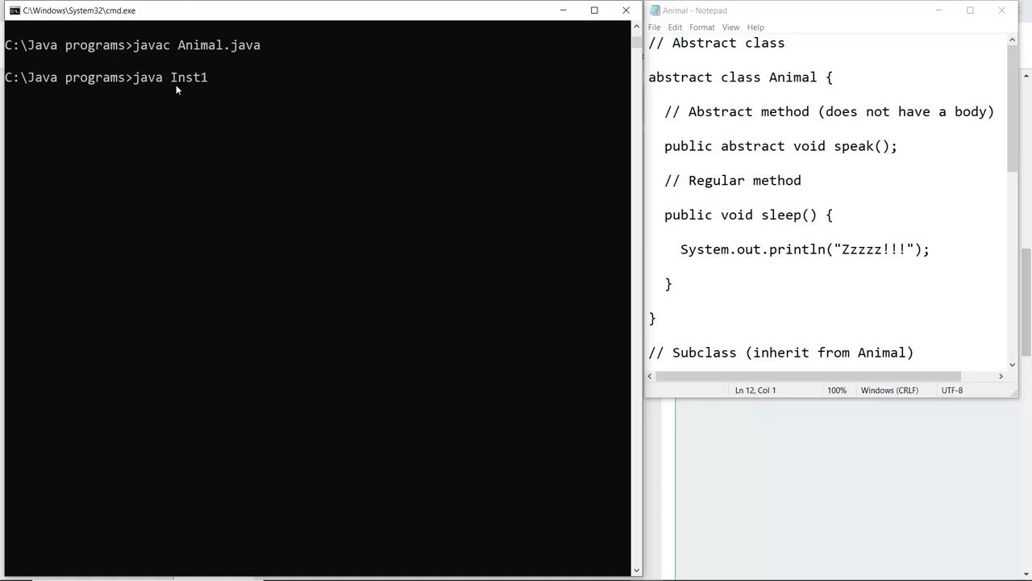
pyautogui.write('Test3')
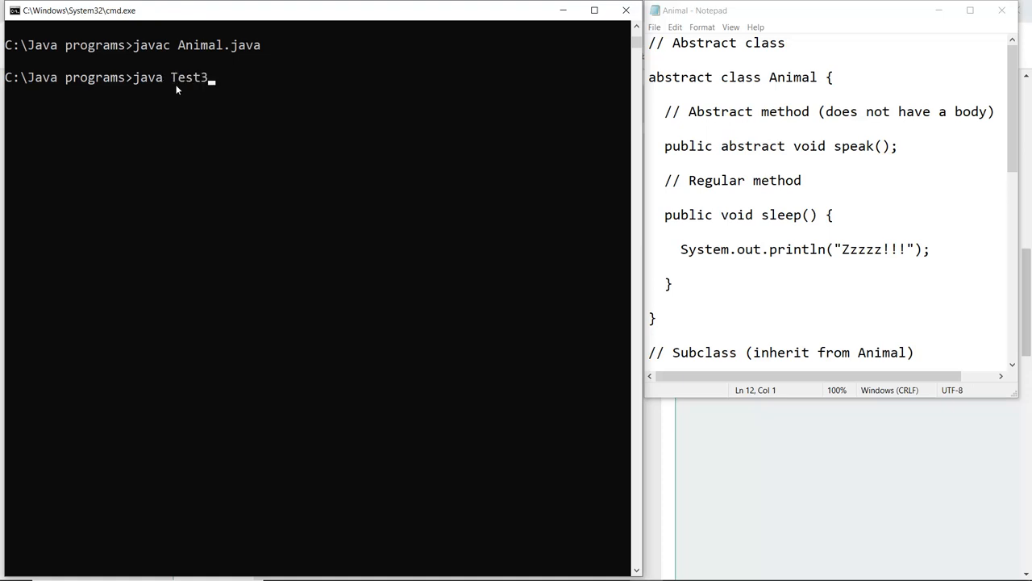
pyautogui.press('Return')
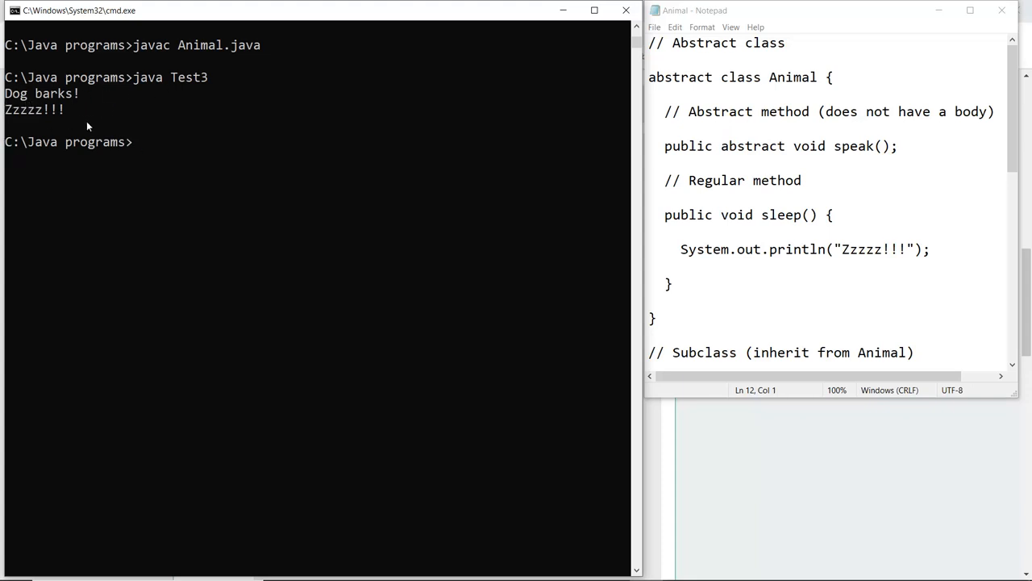
pyautogui.scroll(-3)
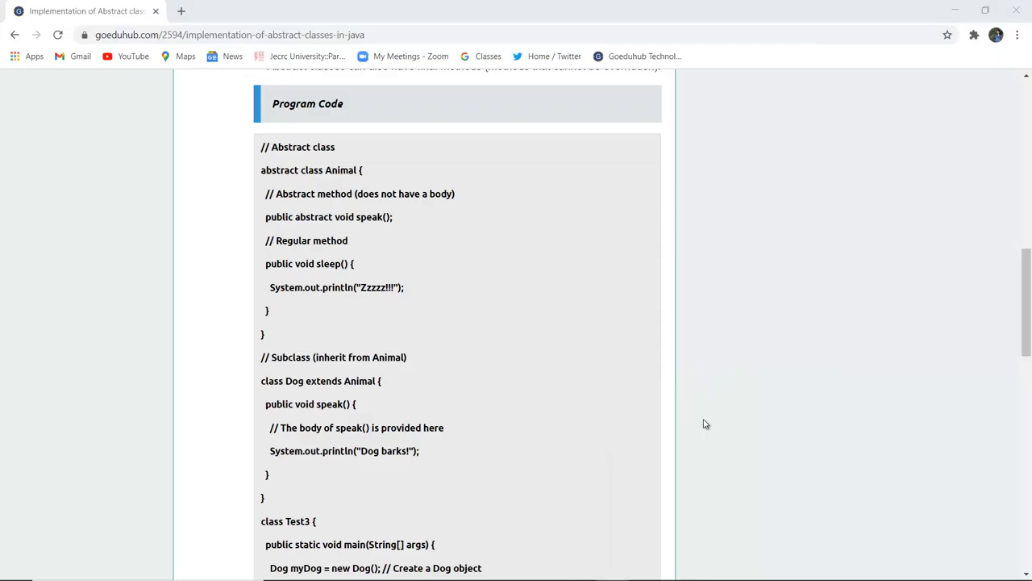
pyautogui.moveTo(629, 271)
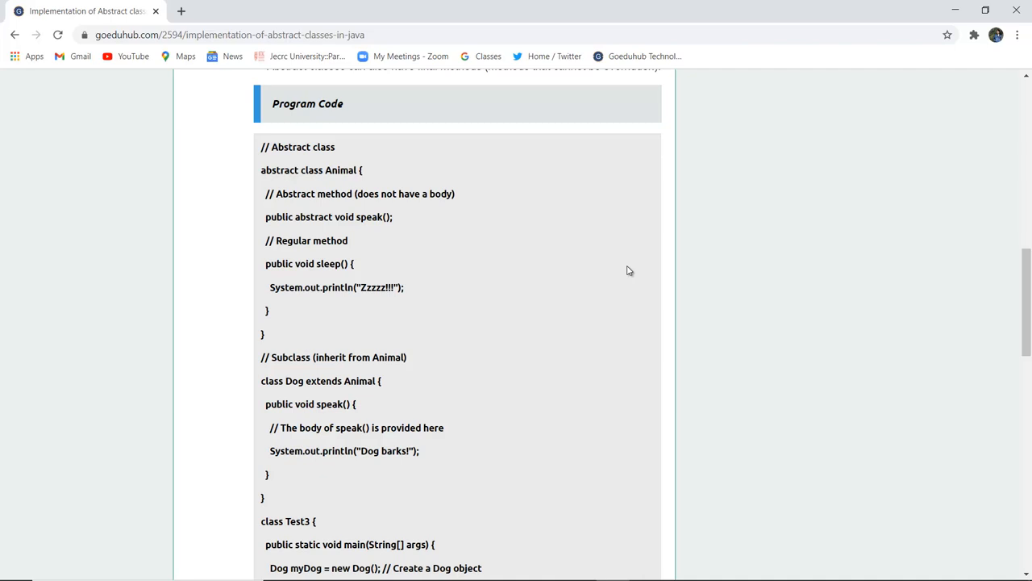
pyautogui.moveTo(356, 223)
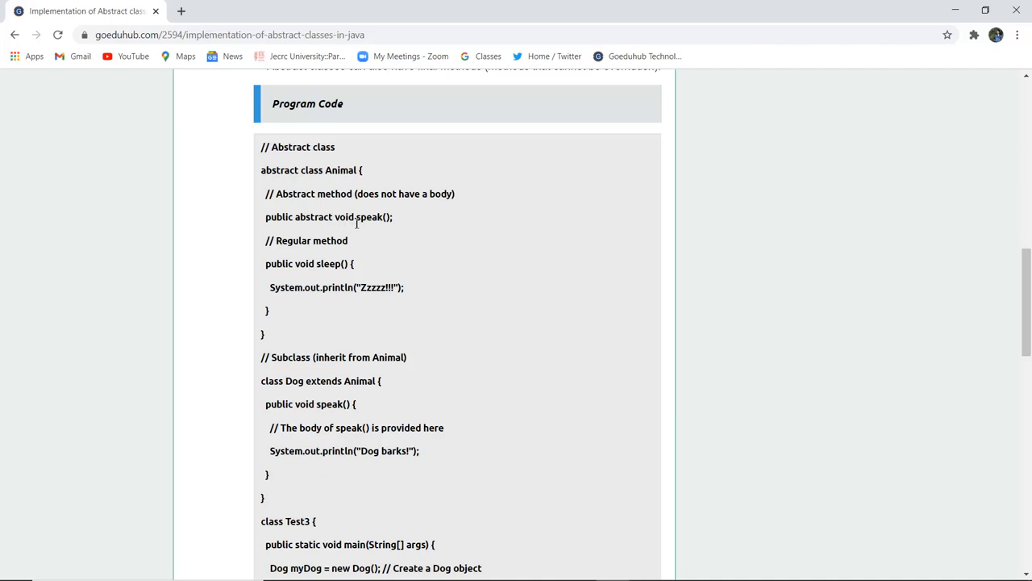
pyautogui.moveTo(323, 467)
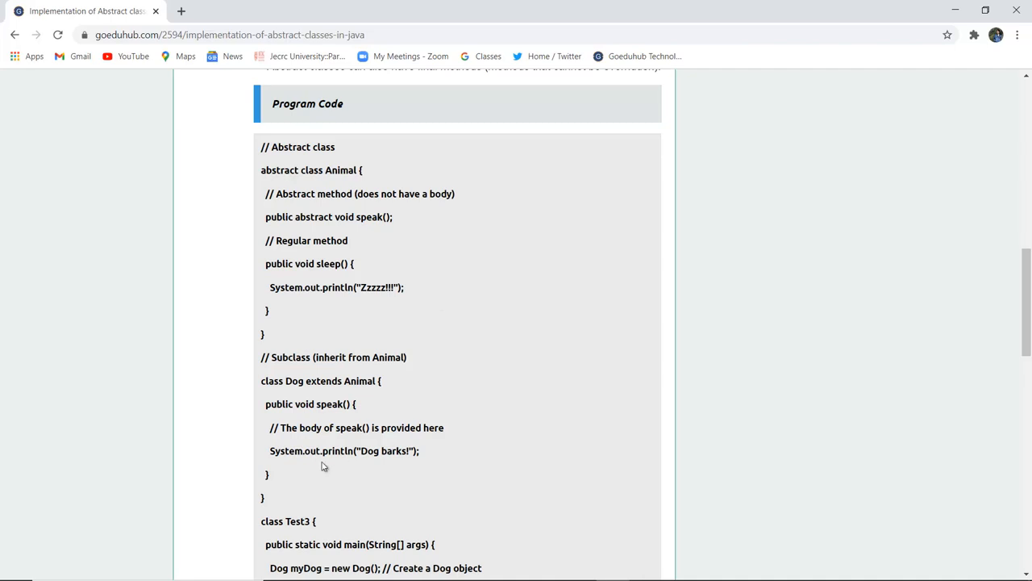
pyautogui.moveTo(374, 446)
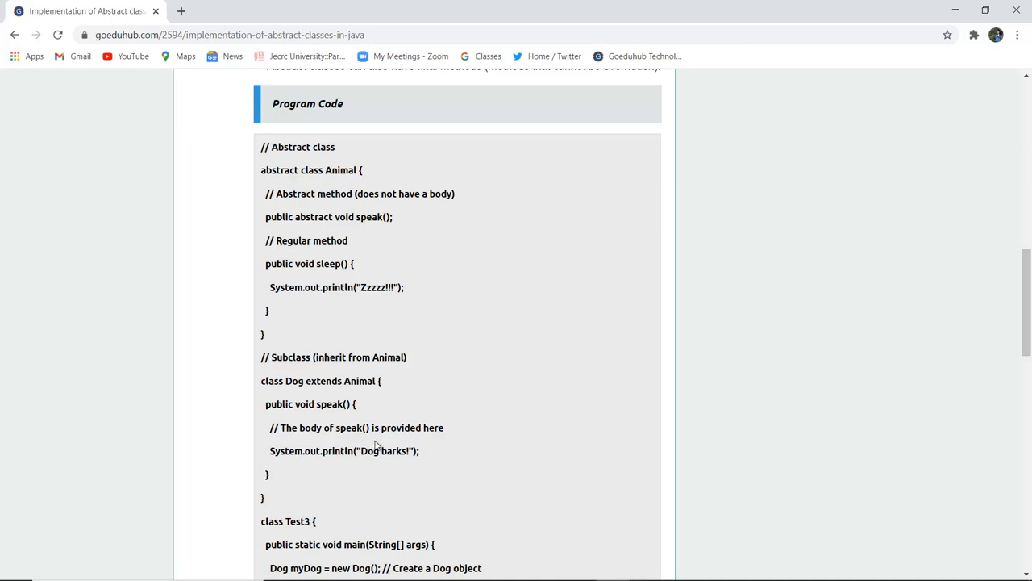
# - Scroll the article back up to the Abstract Class explanation and its rules
pyautogui.scroll(3)
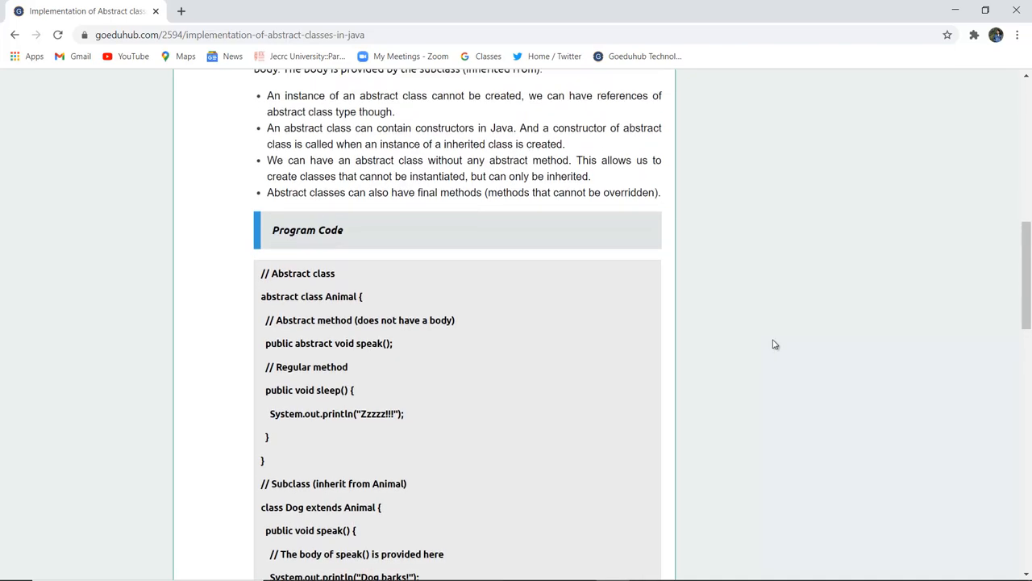
pyautogui.scroll(3)
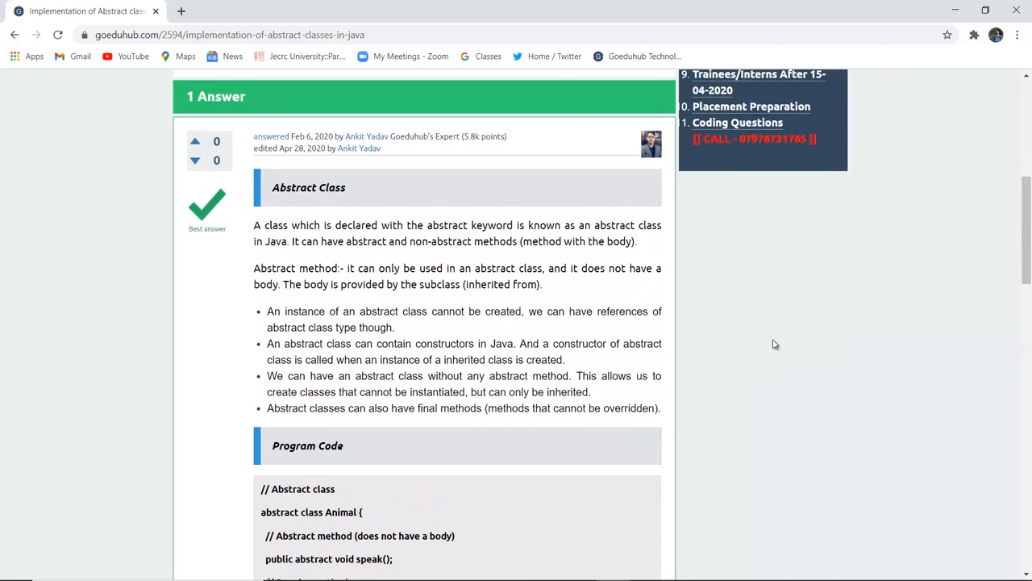